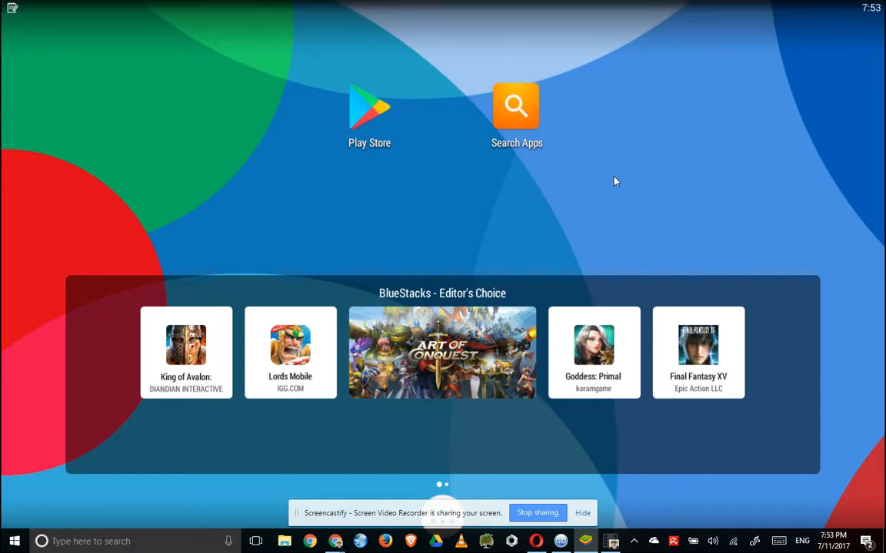
mouse_move(535, 200)
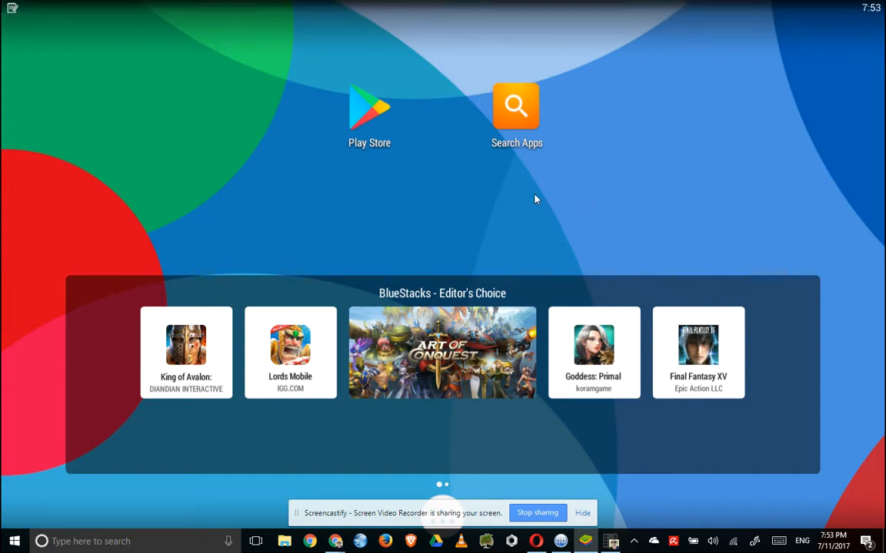
mouse_move(372, 99)
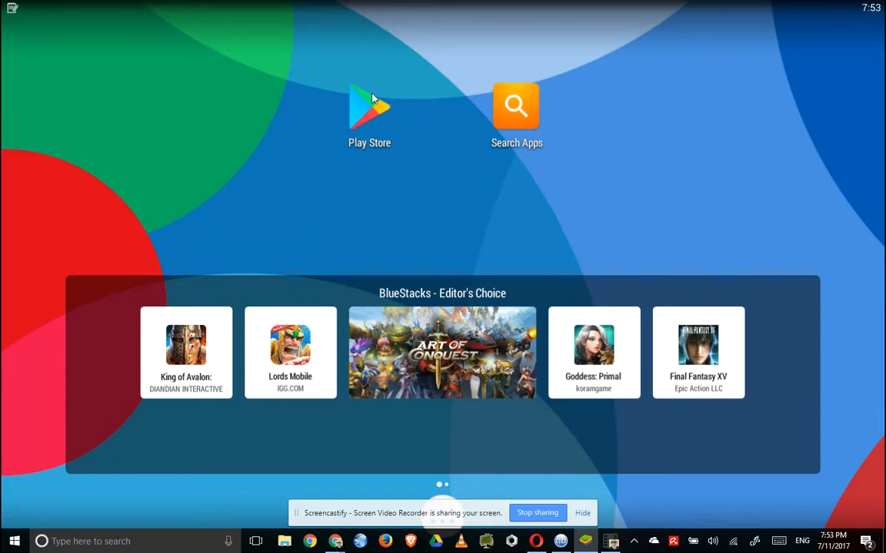
mouse_move(367, 113)
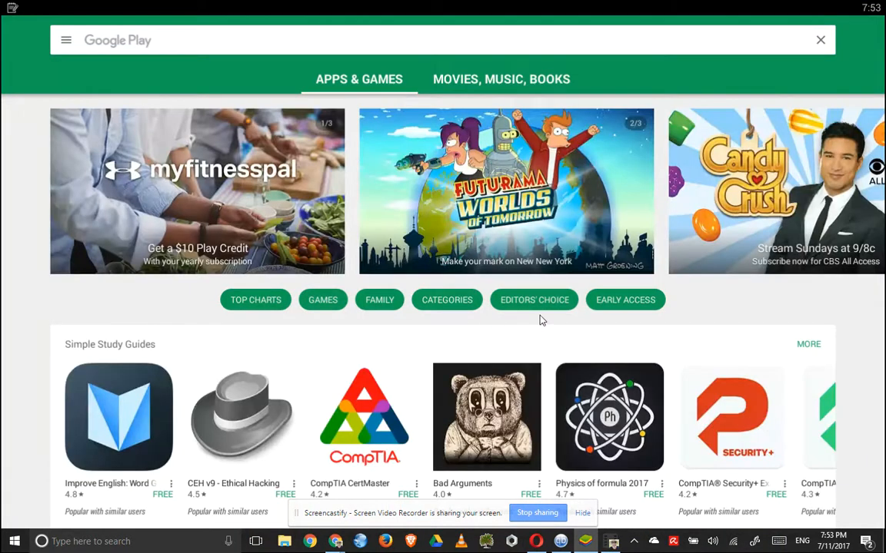
mouse_move(546, 384)
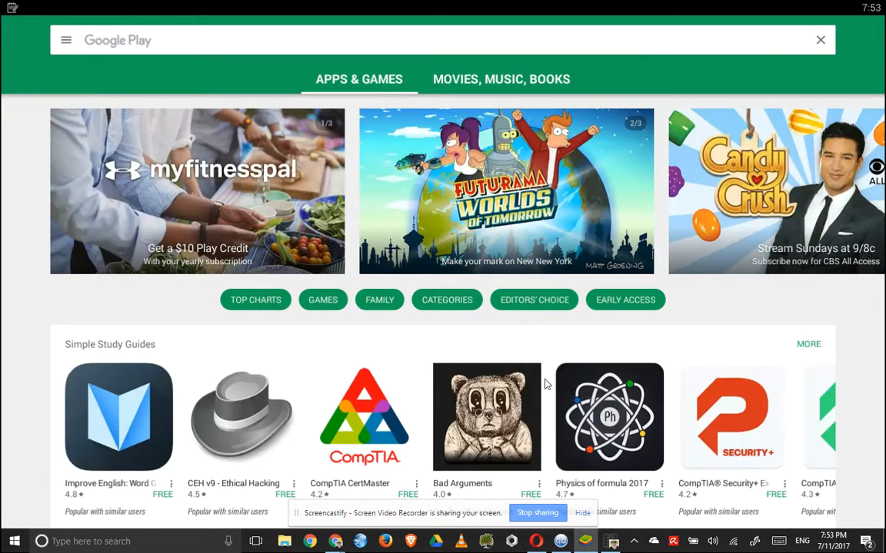
Scroll through the Play Store's Apps & Games featured and recommended apps
scroll("down", 3)
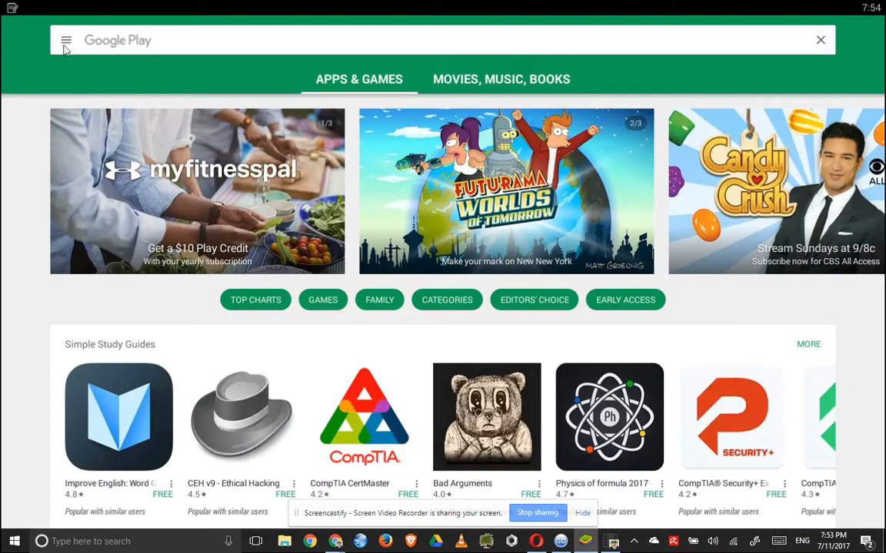
Launch Quik - Free Video Editor from My apps & games' Installed list
left_click(66, 40)
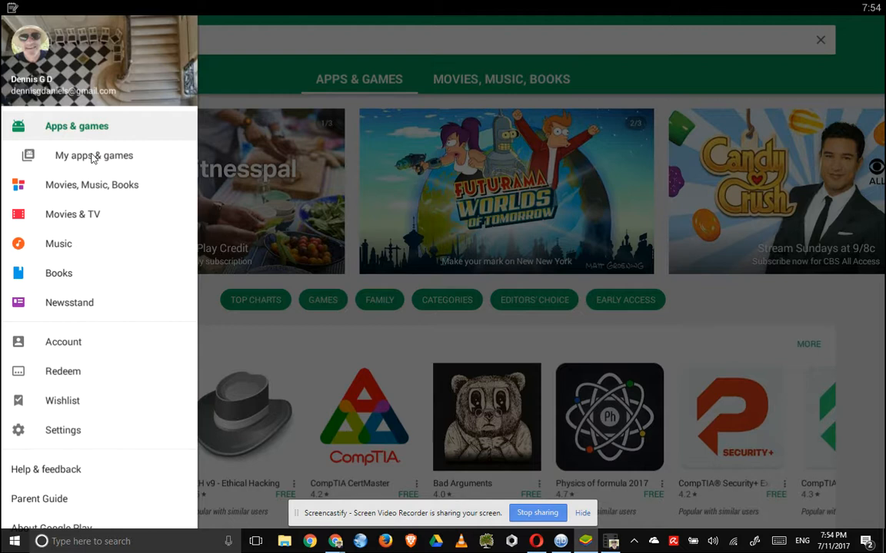
left_click(94, 155)
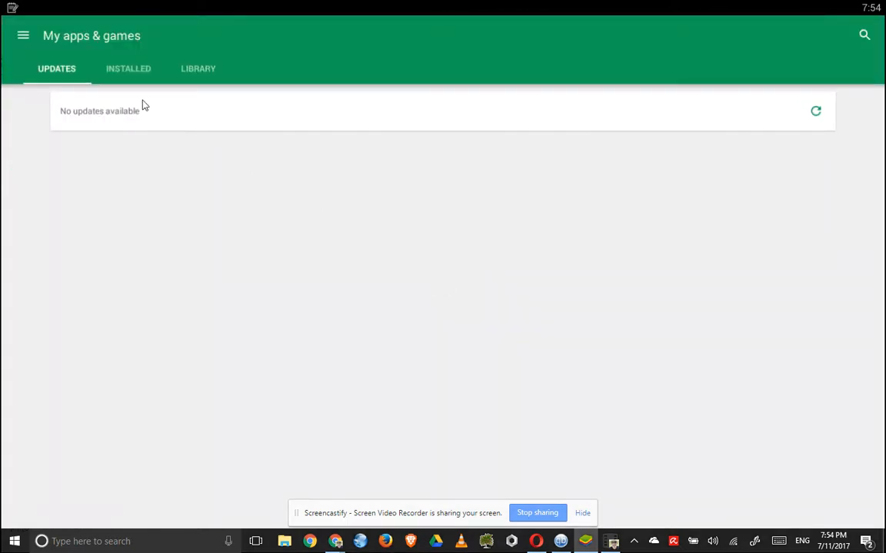
left_click(128, 68)
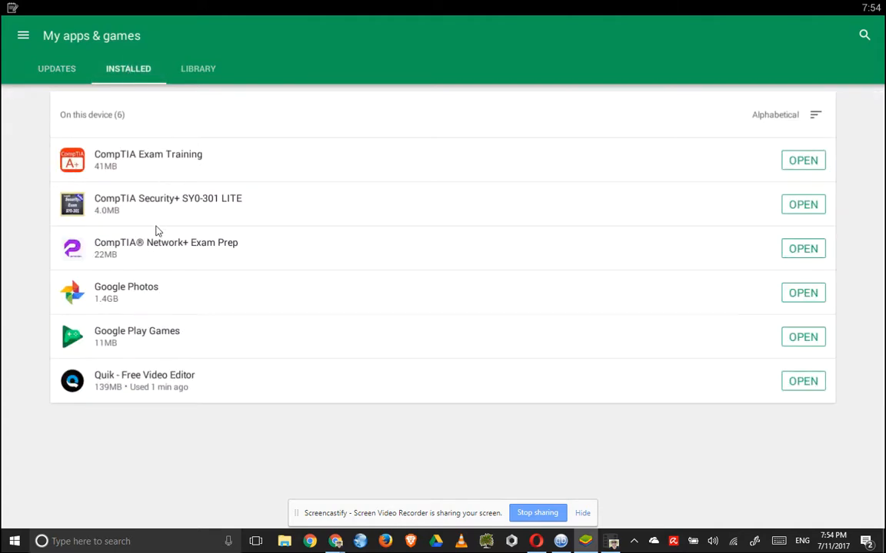
mouse_move(173, 393)
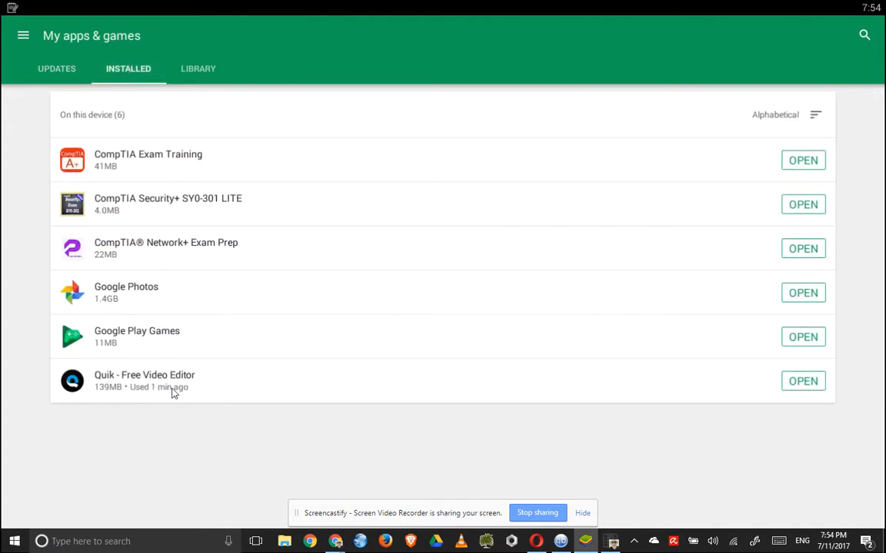
mouse_move(130, 379)
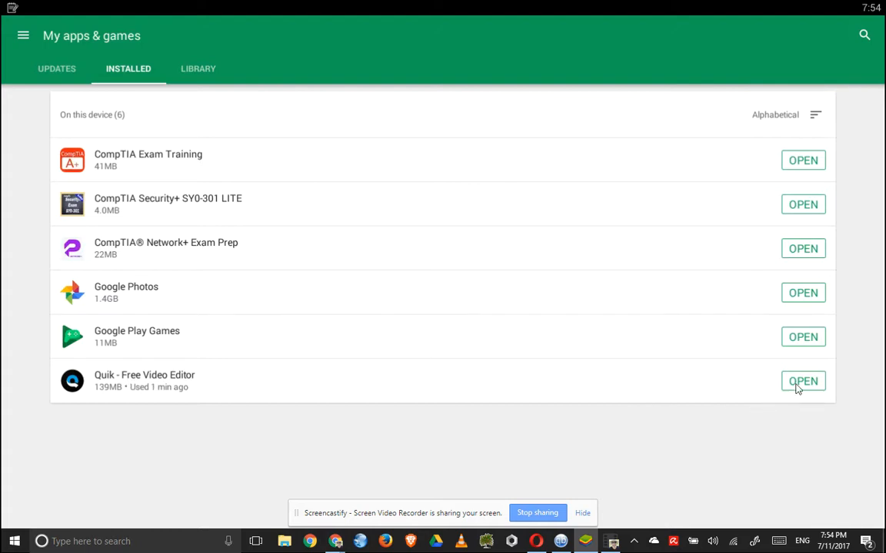
left_click(803, 381)
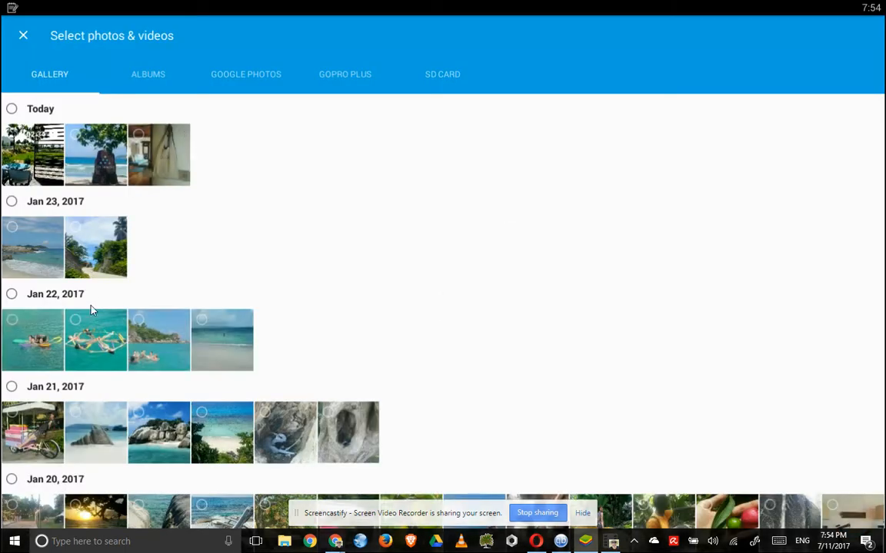
Scroll through Quik's Select photos & videos gallery without picking anything
scroll("down", 3)
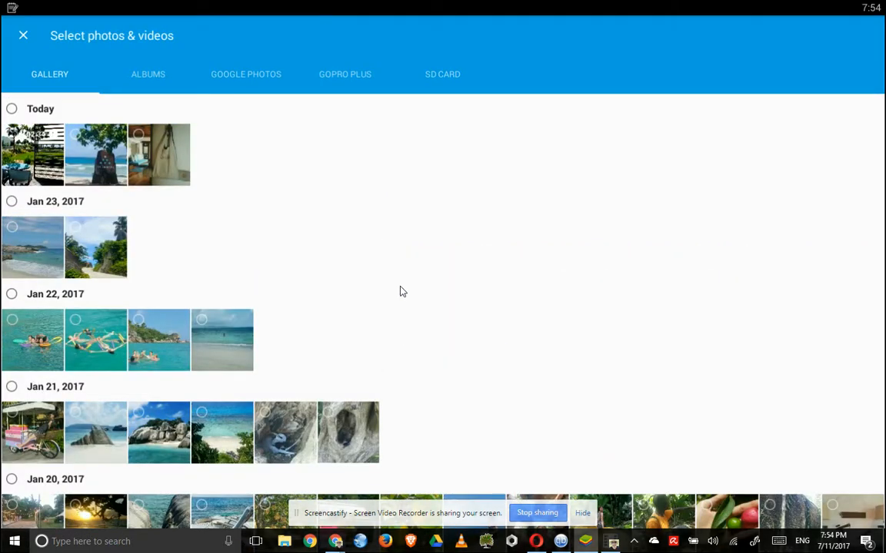
mouse_move(115, 129)
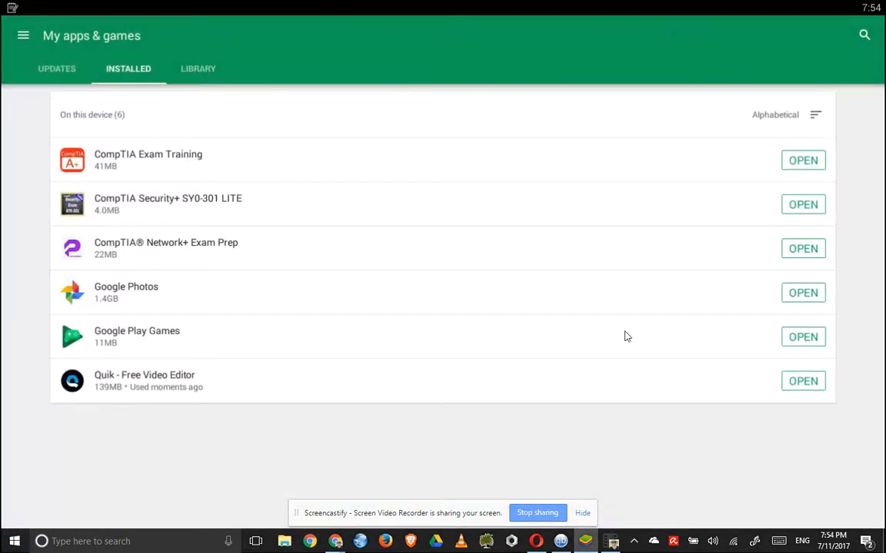
mouse_move(585, 291)
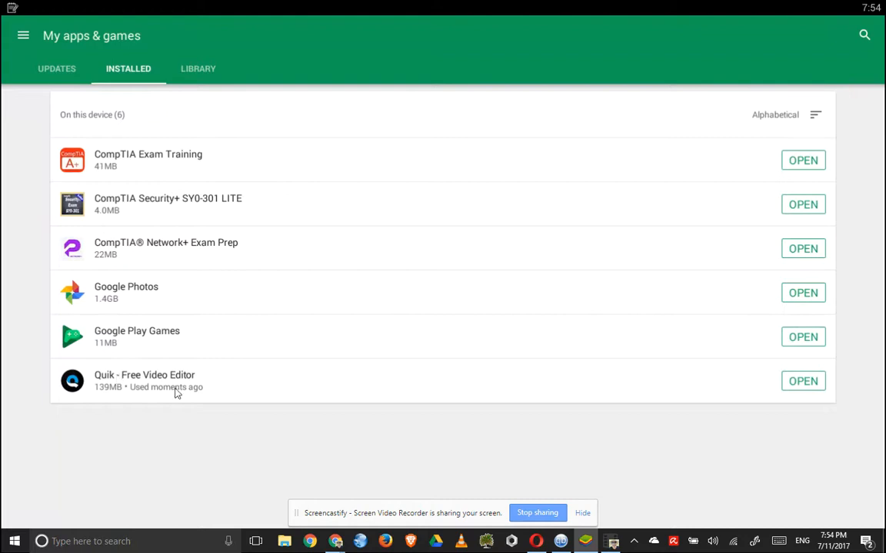
mouse_move(161, 111)
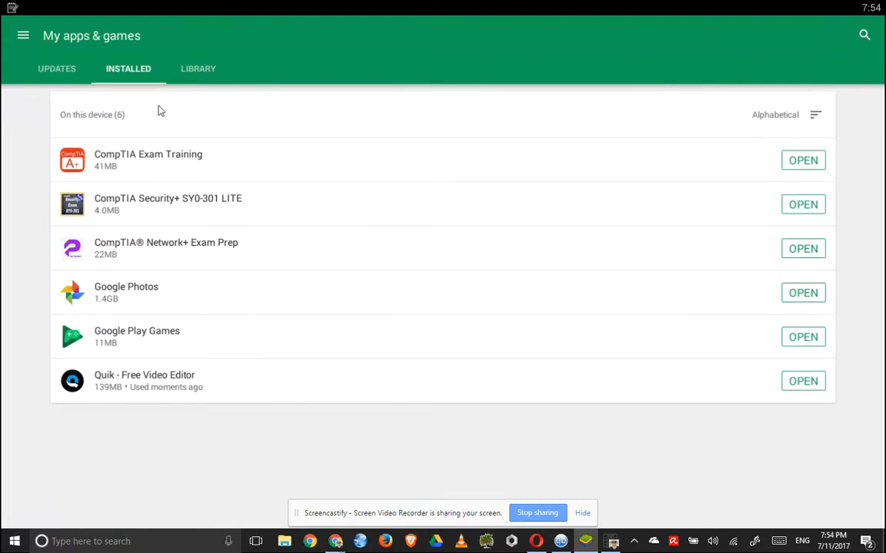
Leave the Play Store's Installed list for the BlueStacks home screen
left_click(23, 35)
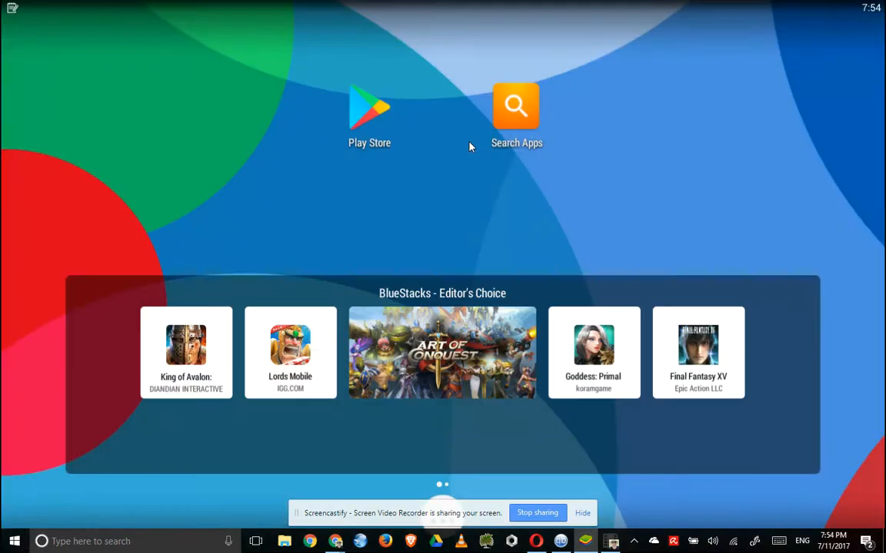
mouse_move(788, 380)
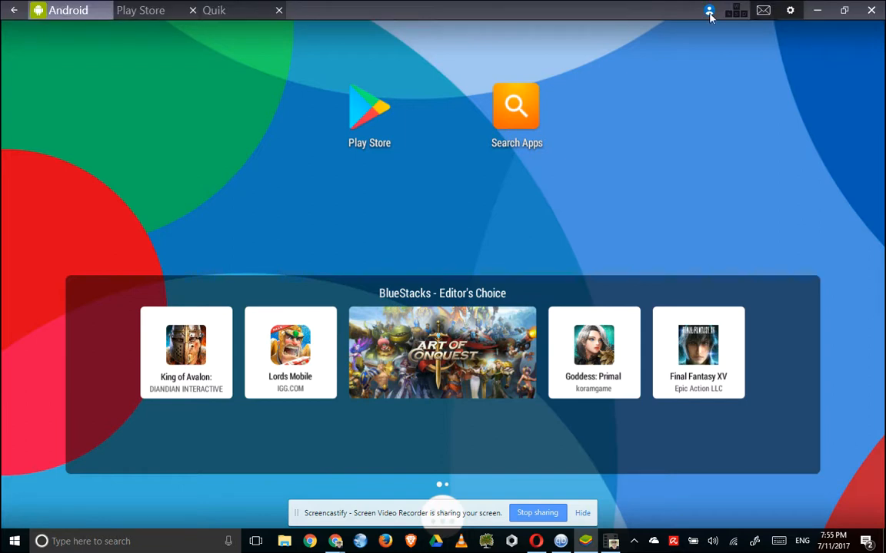
mouse_move(250, 10)
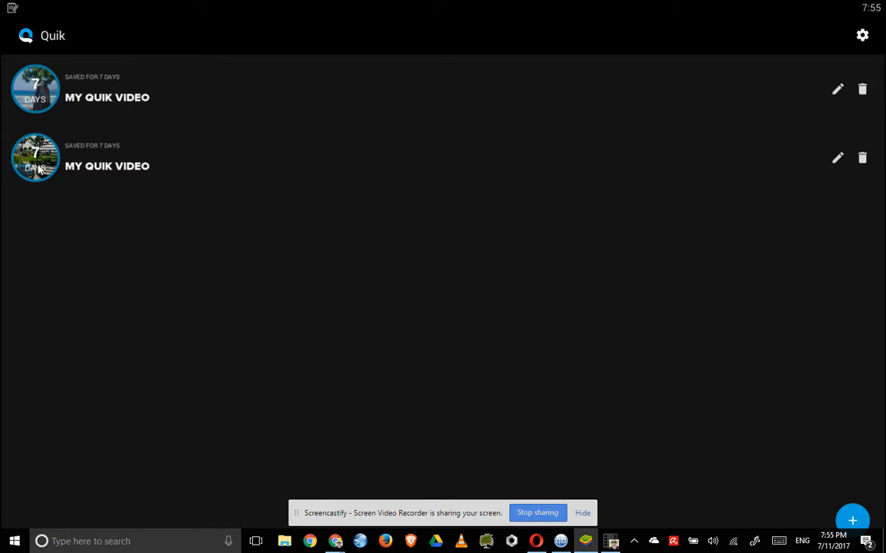
mouse_move(34, 148)
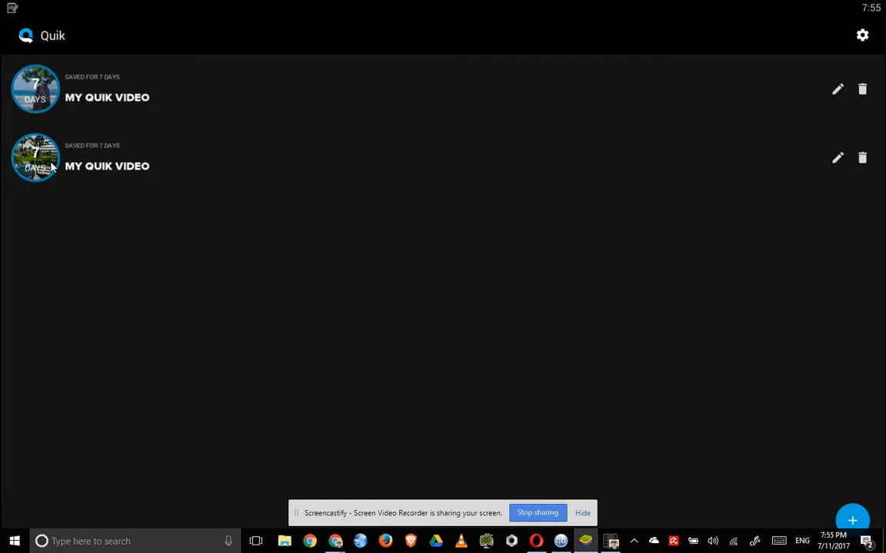
Open the second MY QUIK VIDEO project in Quik's editor
left_click(837, 158)
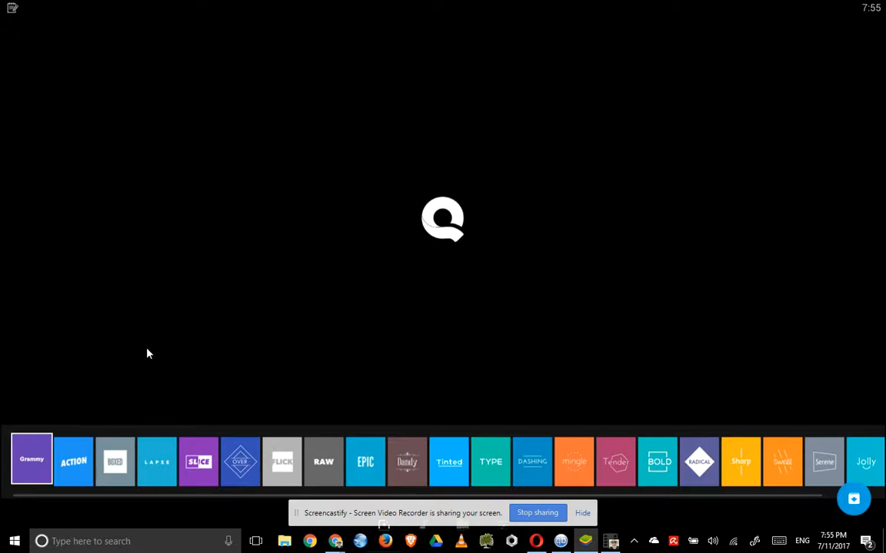
mouse_move(438, 514)
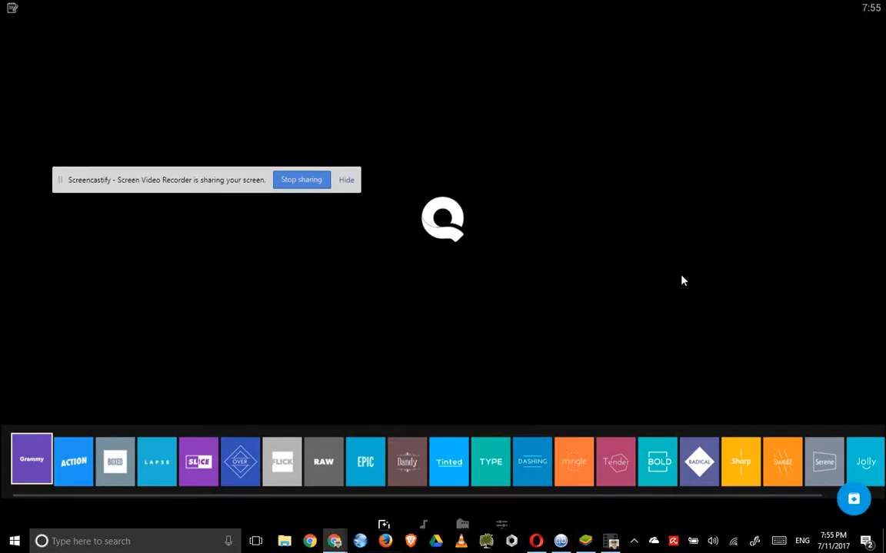
left_click(31, 461)
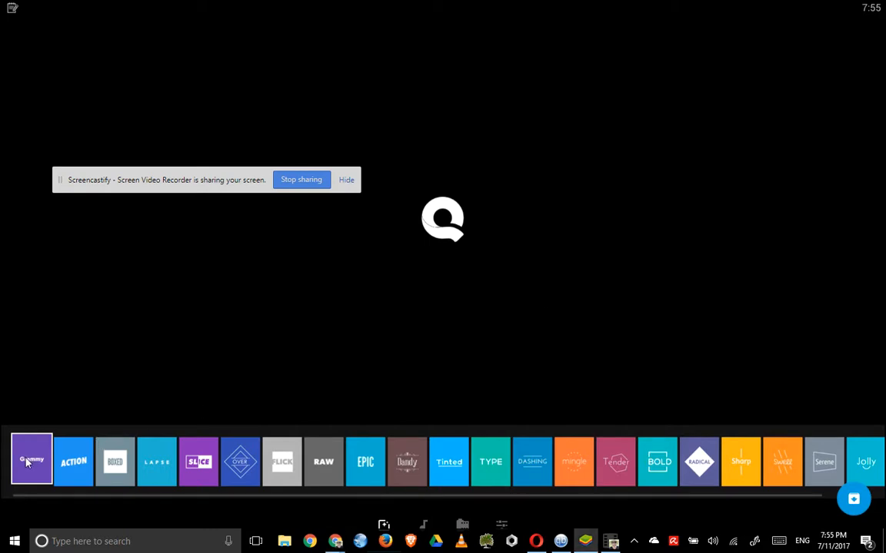
mouse_move(489, 387)
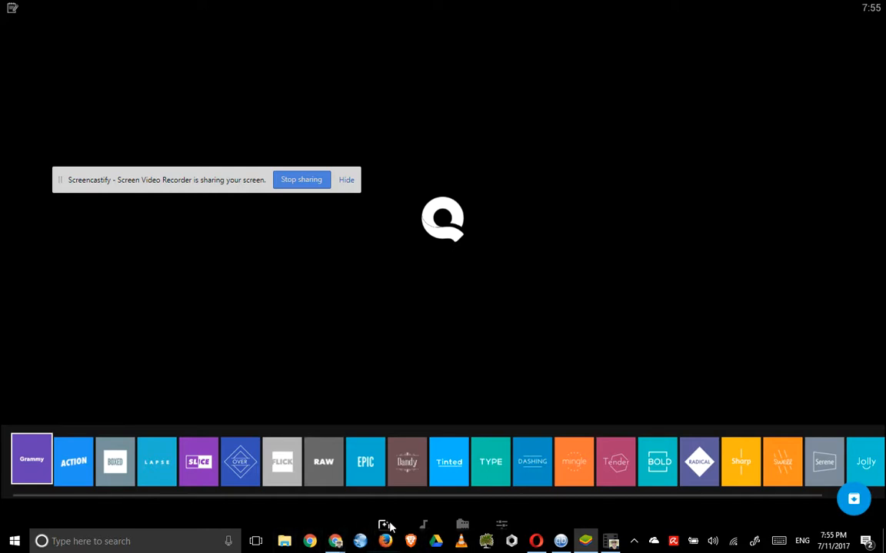
mouse_move(10, 30)
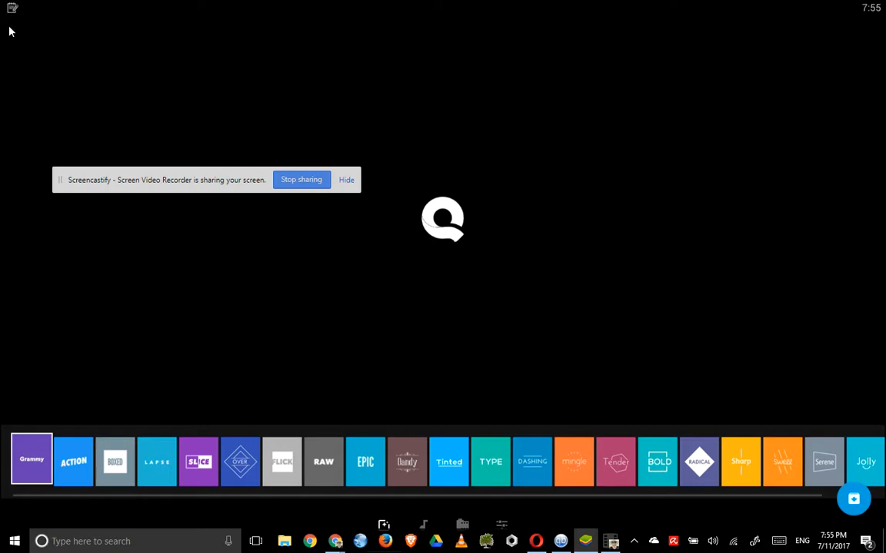
mouse_move(464, 203)
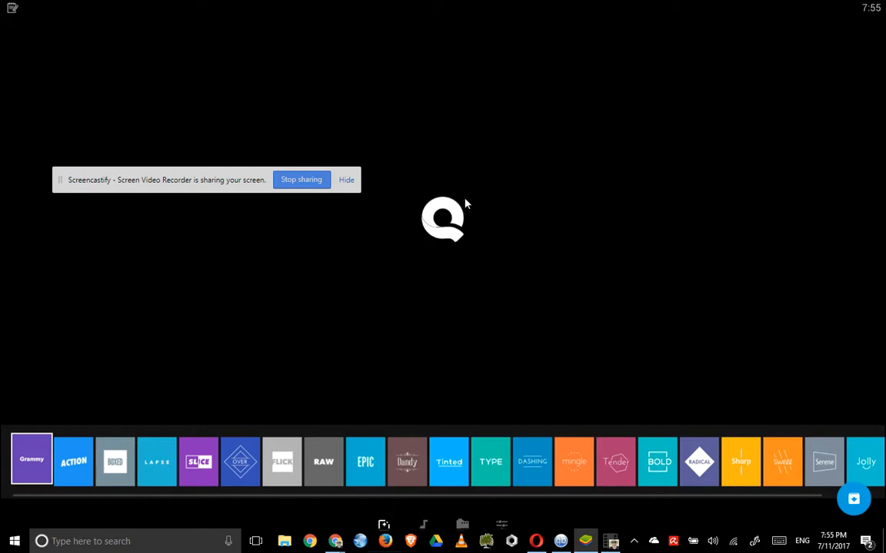
mouse_move(462, 529)
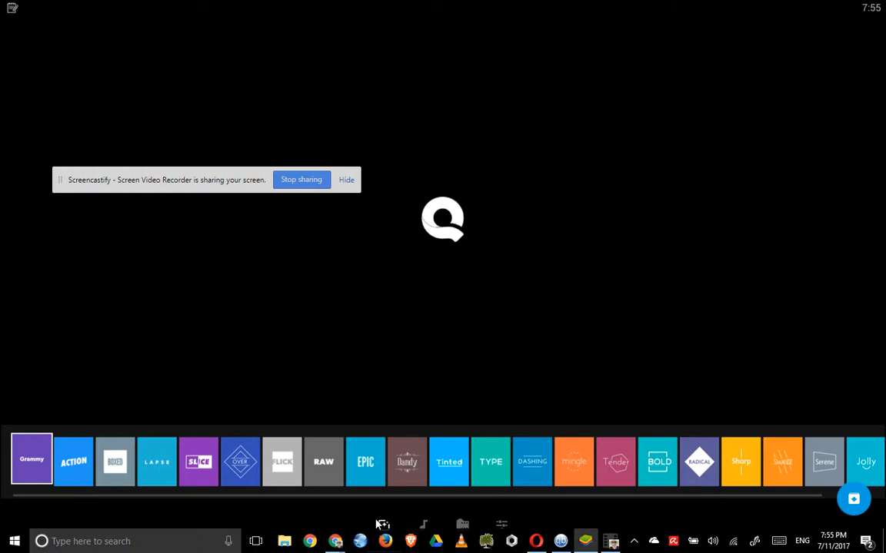
mouse_move(282, 461)
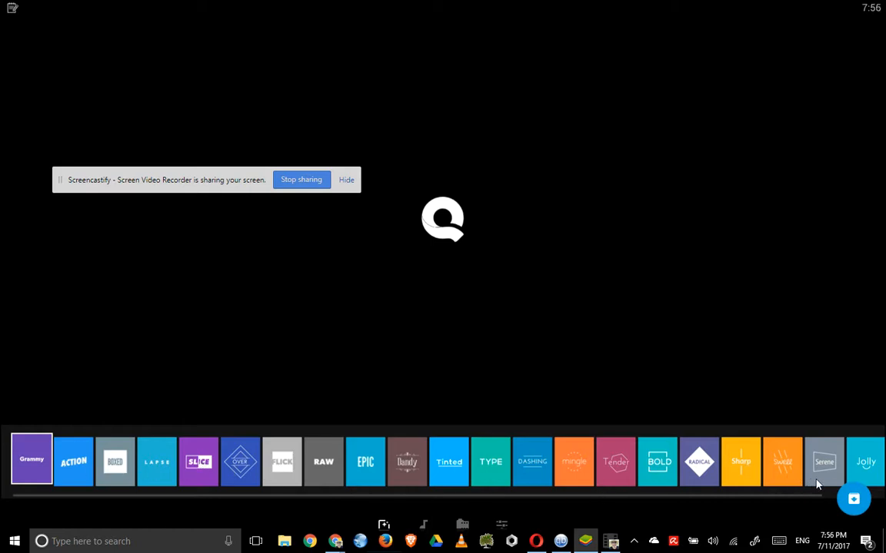
mouse_move(733, 335)
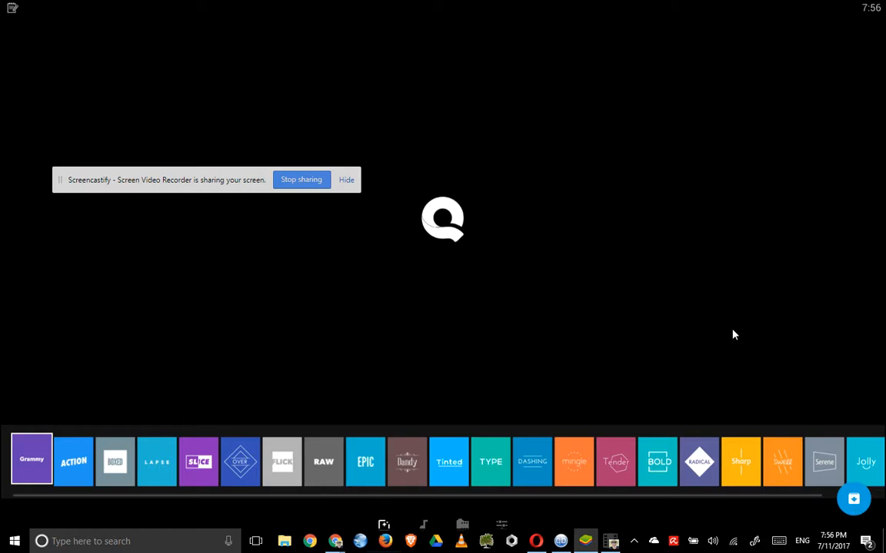
mouse_move(485, 269)
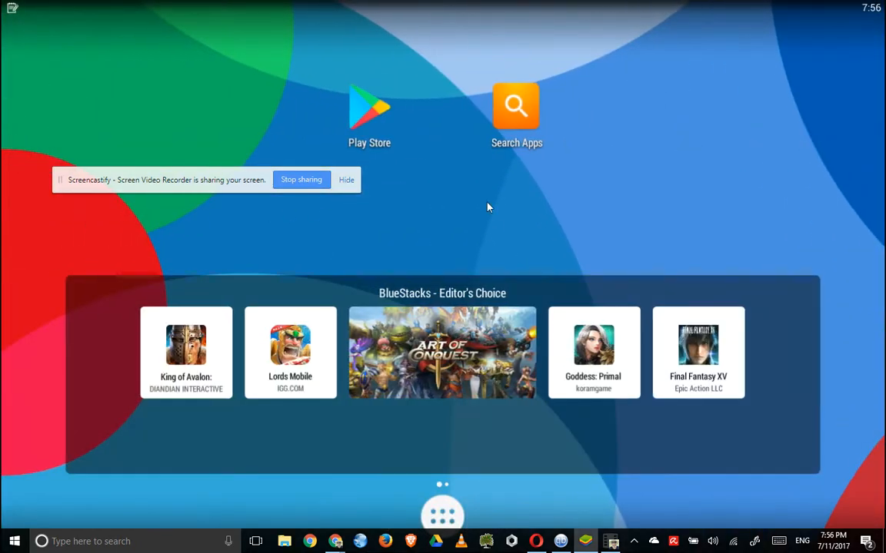
mouse_move(625, 187)
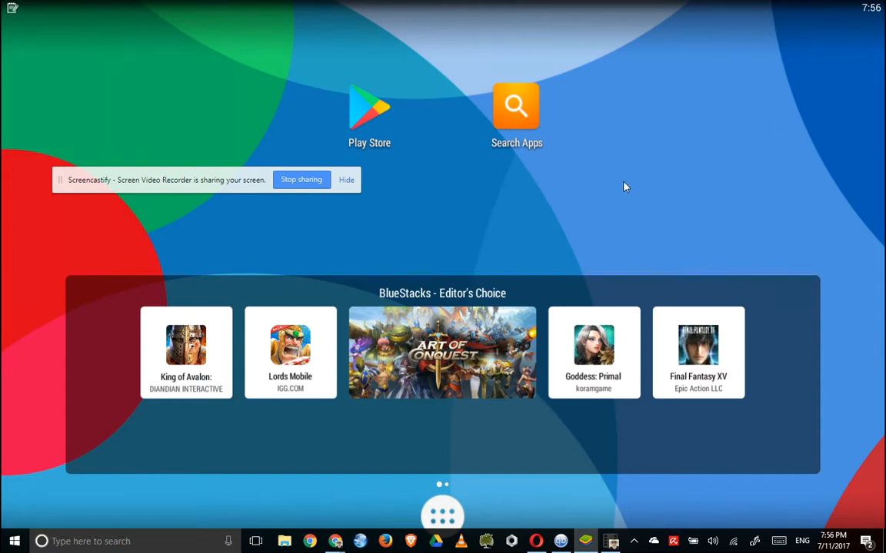
mouse_move(642, 206)
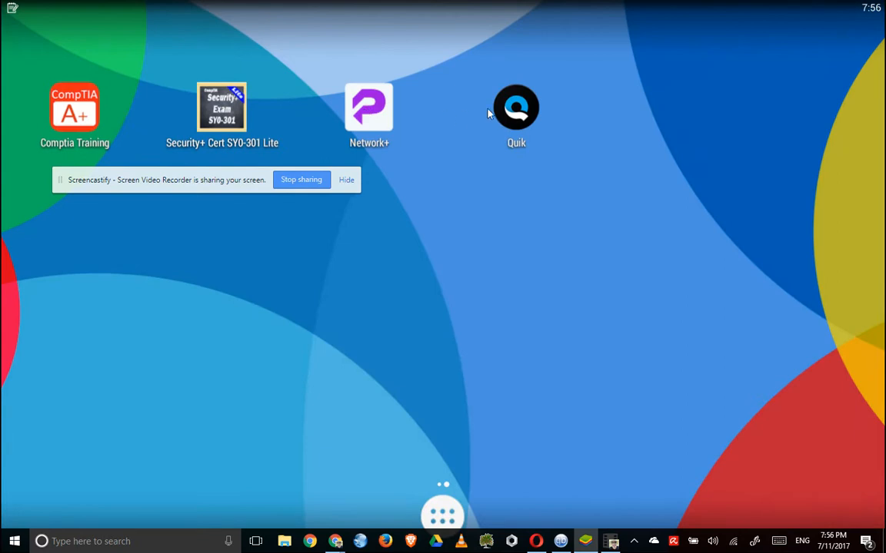
mouse_move(527, 121)
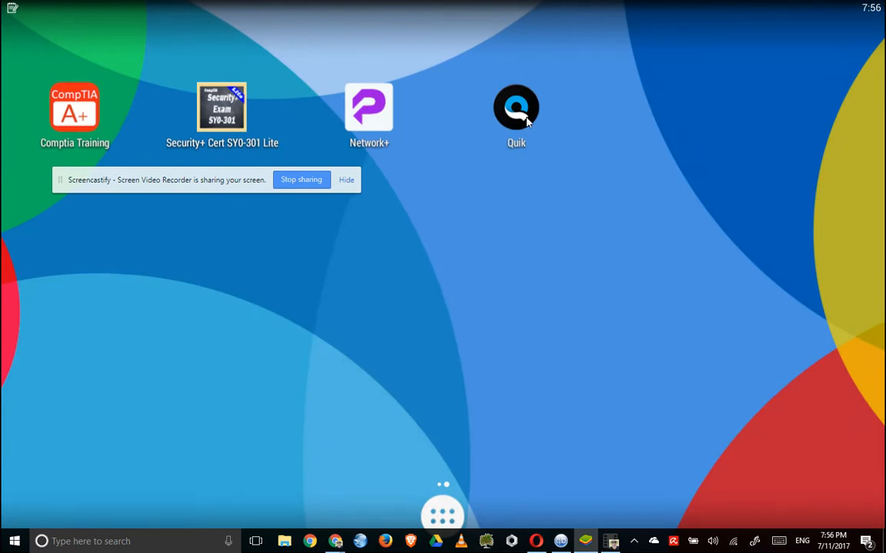
mouse_move(461, 249)
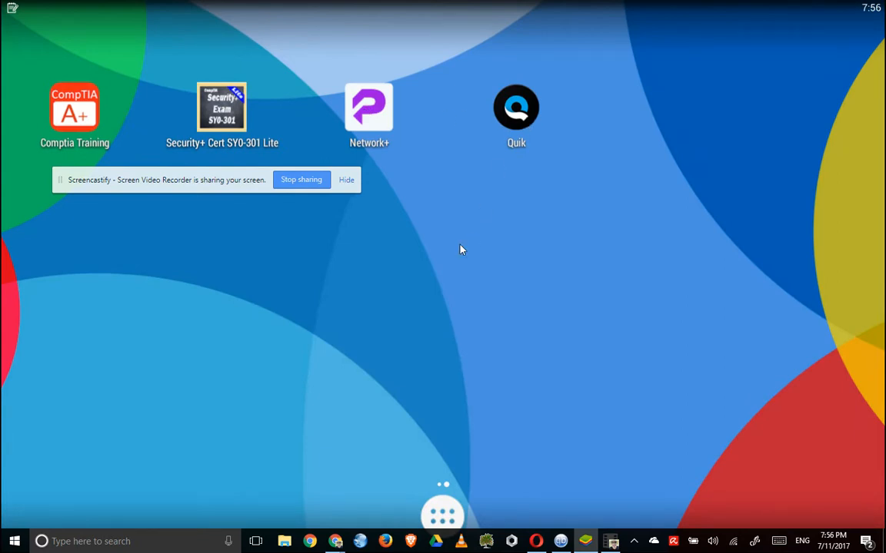
mouse_move(434, 255)
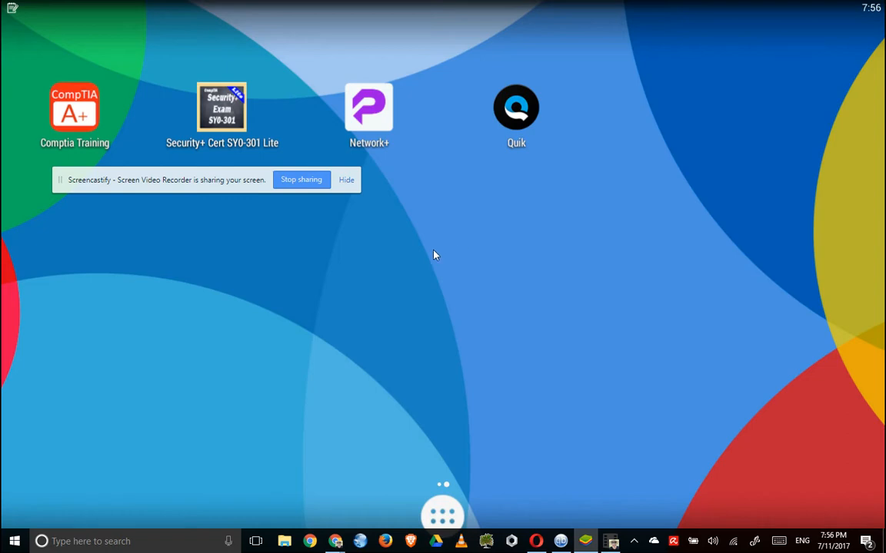